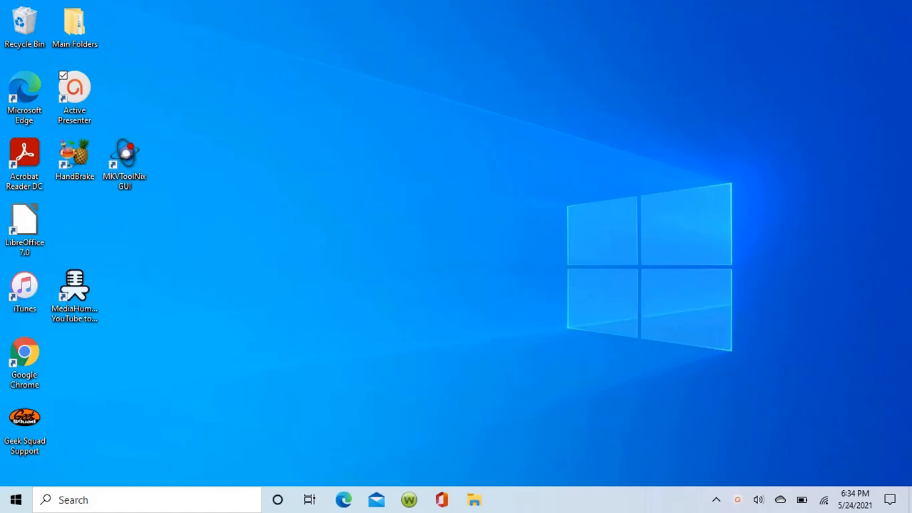
{"action": "mouse_move", "coordinate": [305, 372]}
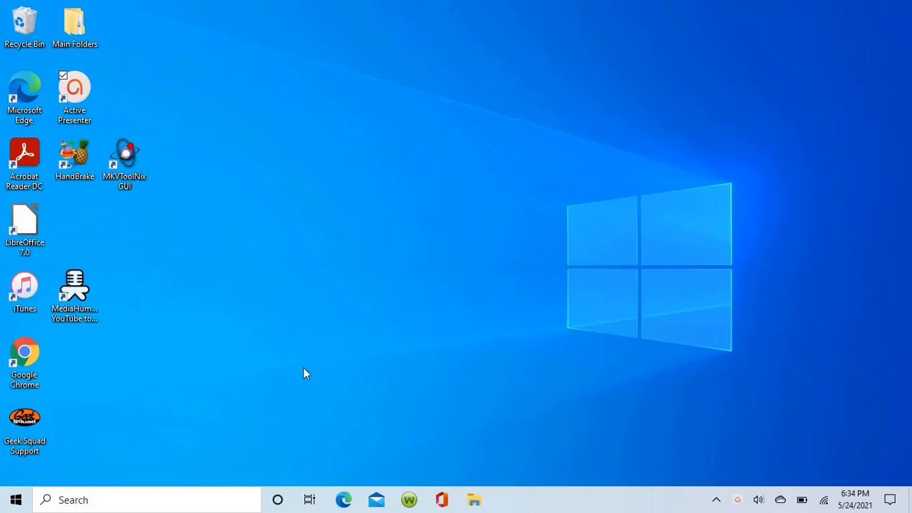
Open the Windows Start menu from the taskbar Start button.
{"action": "left_click", "coordinate": [13, 500]}
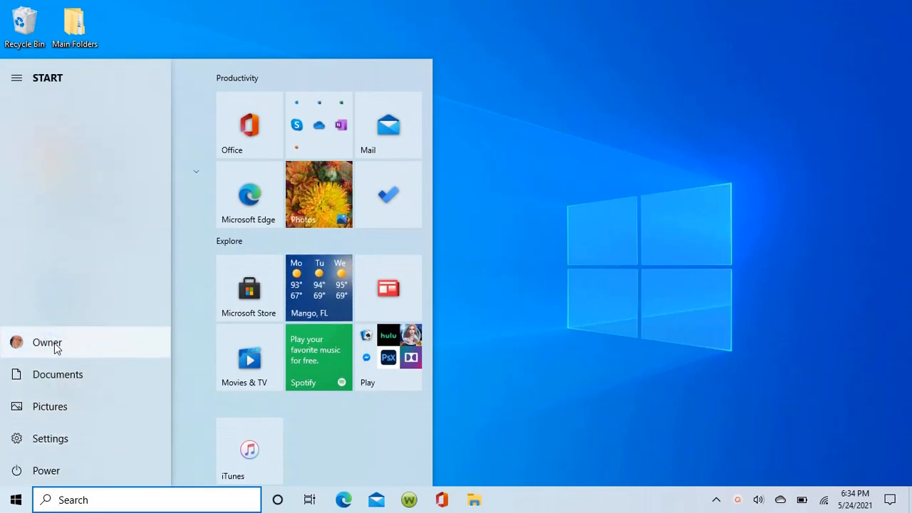
Choose Change account settings from the signed-in account's Start menu options.
{"action": "left_click", "coordinate": [47, 342]}
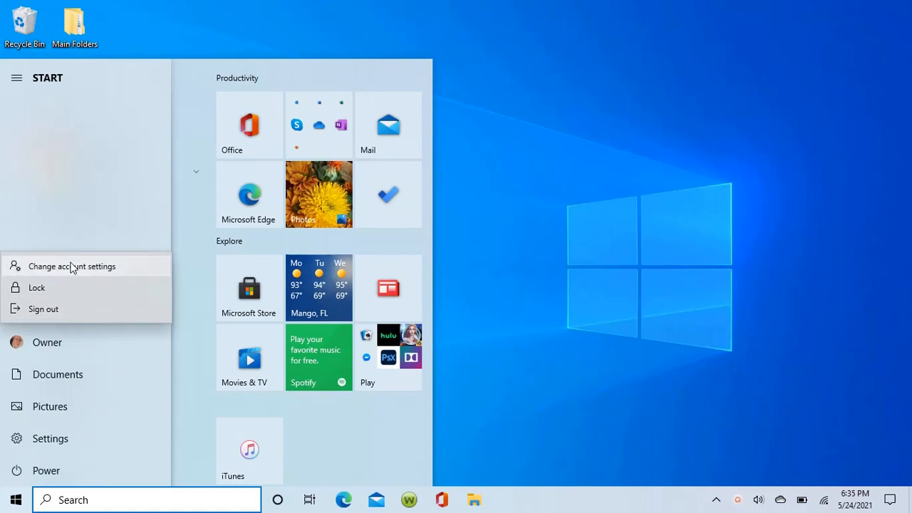
{"action": "left_click", "coordinate": [72, 266]}
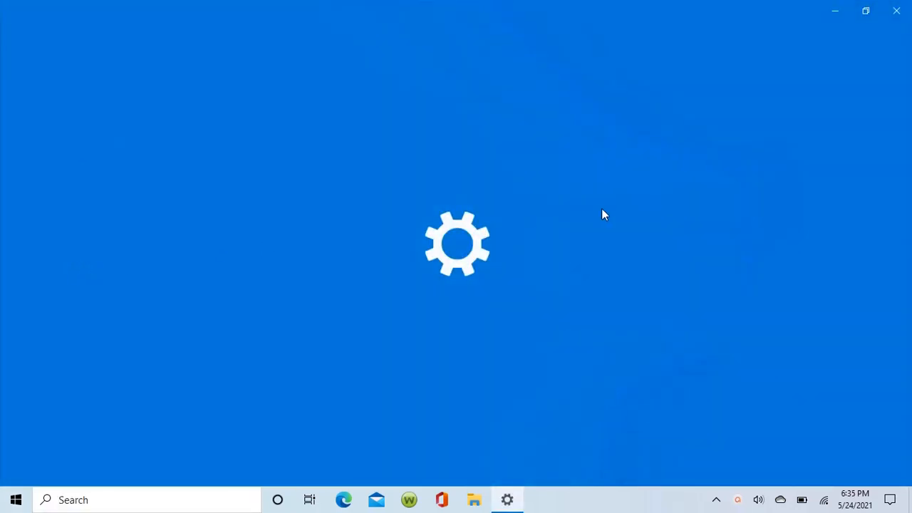
{"action": "mouse_move", "coordinate": [658, 245]}
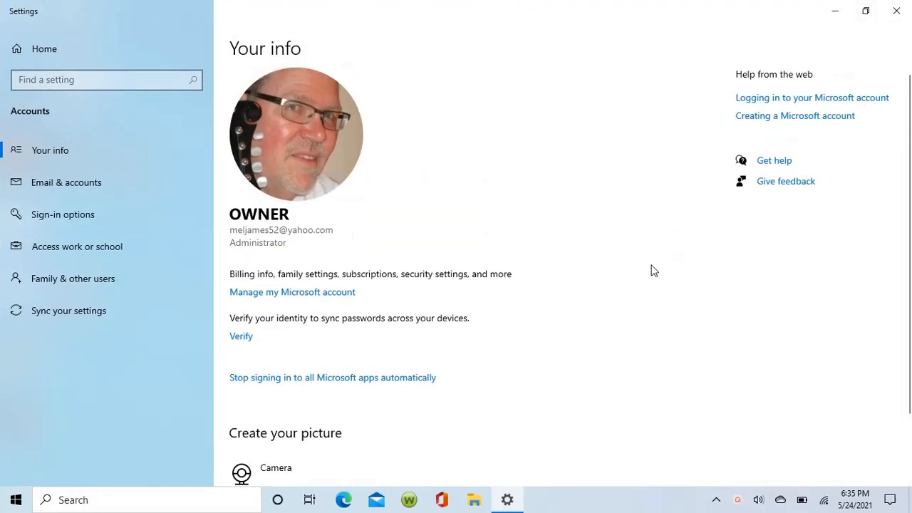
{"action": "scroll", "scroll_direction": "down", "scroll_amount": 3}
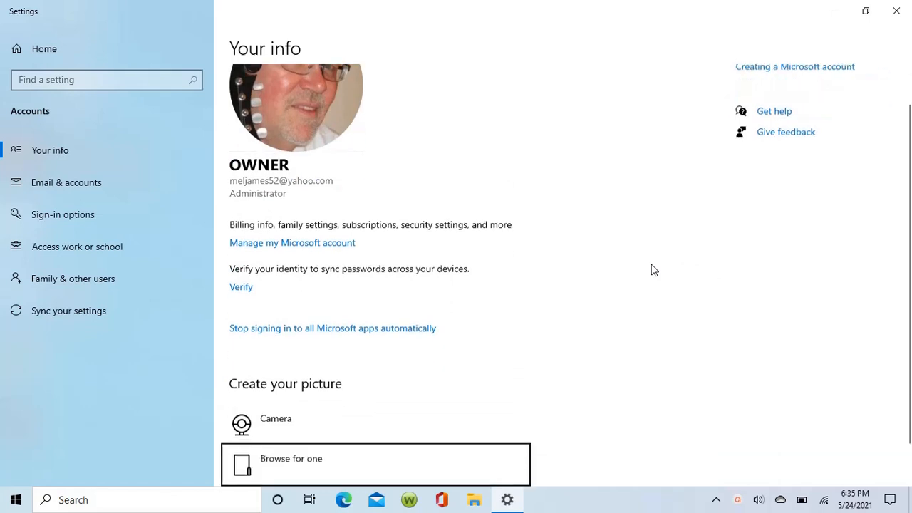
{"action": "scroll", "scroll_direction": "down", "scroll_amount": 3}
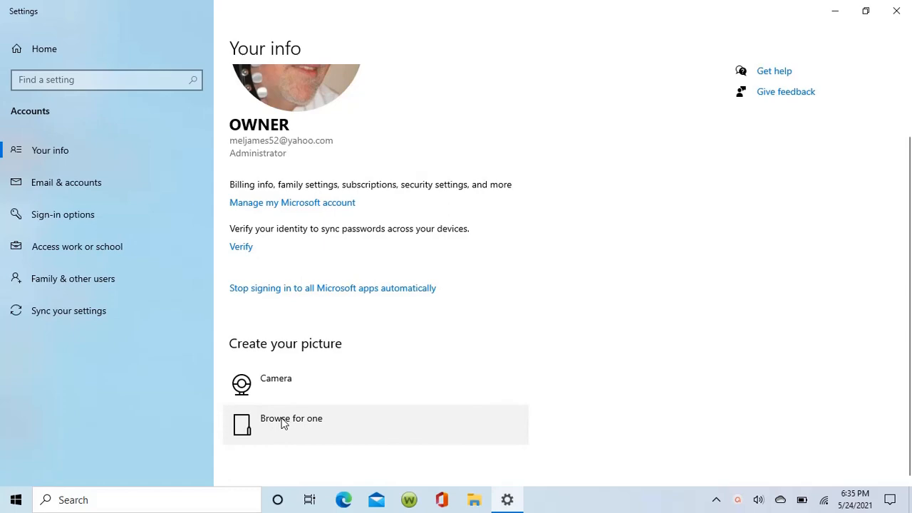
{"action": "mouse_move", "coordinate": [599, 319]}
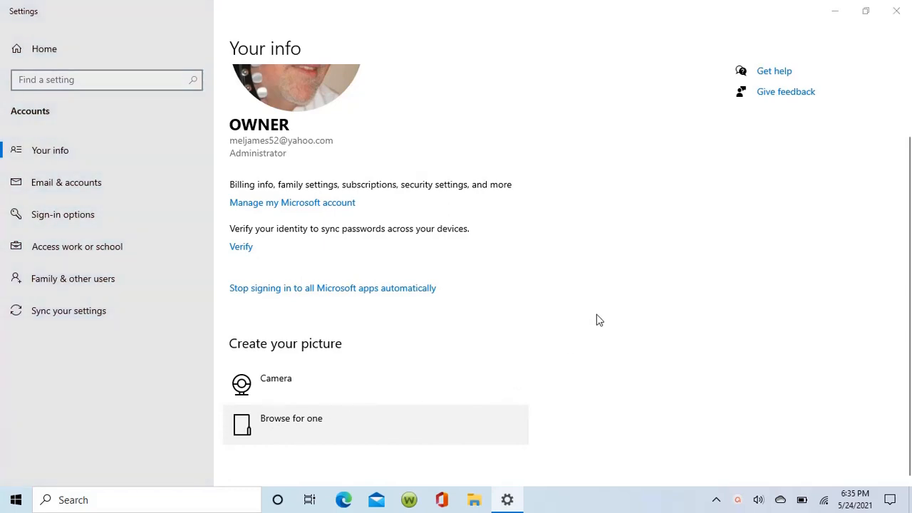
Browse Pictures > 2014-01 and select IMG_0176 as the account picture.
{"action": "left_click", "coordinate": [290, 418]}
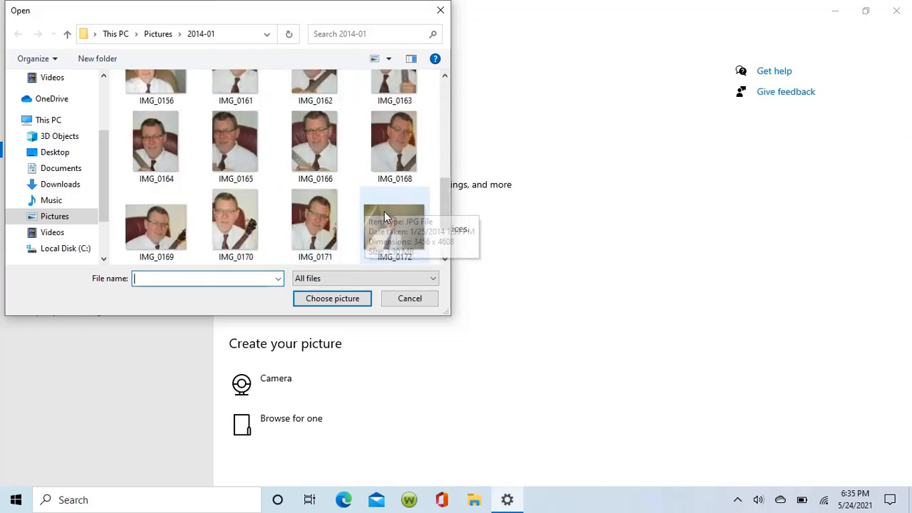
{"action": "scroll", "scroll_direction": "down", "scroll_amount": 3}
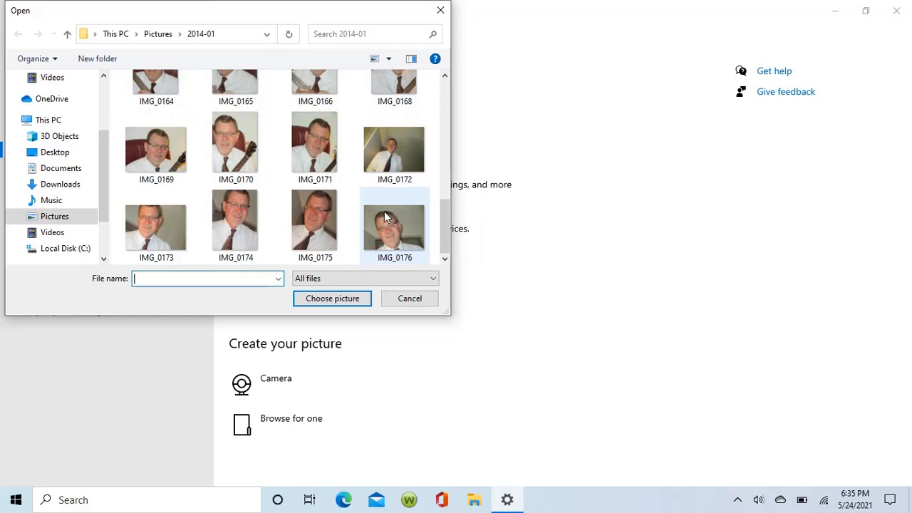
{"action": "left_click", "coordinate": [409, 298]}
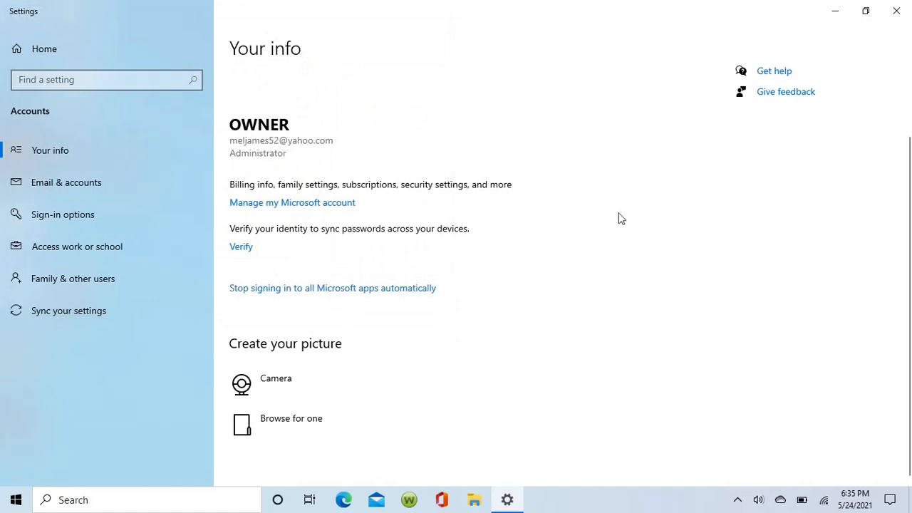